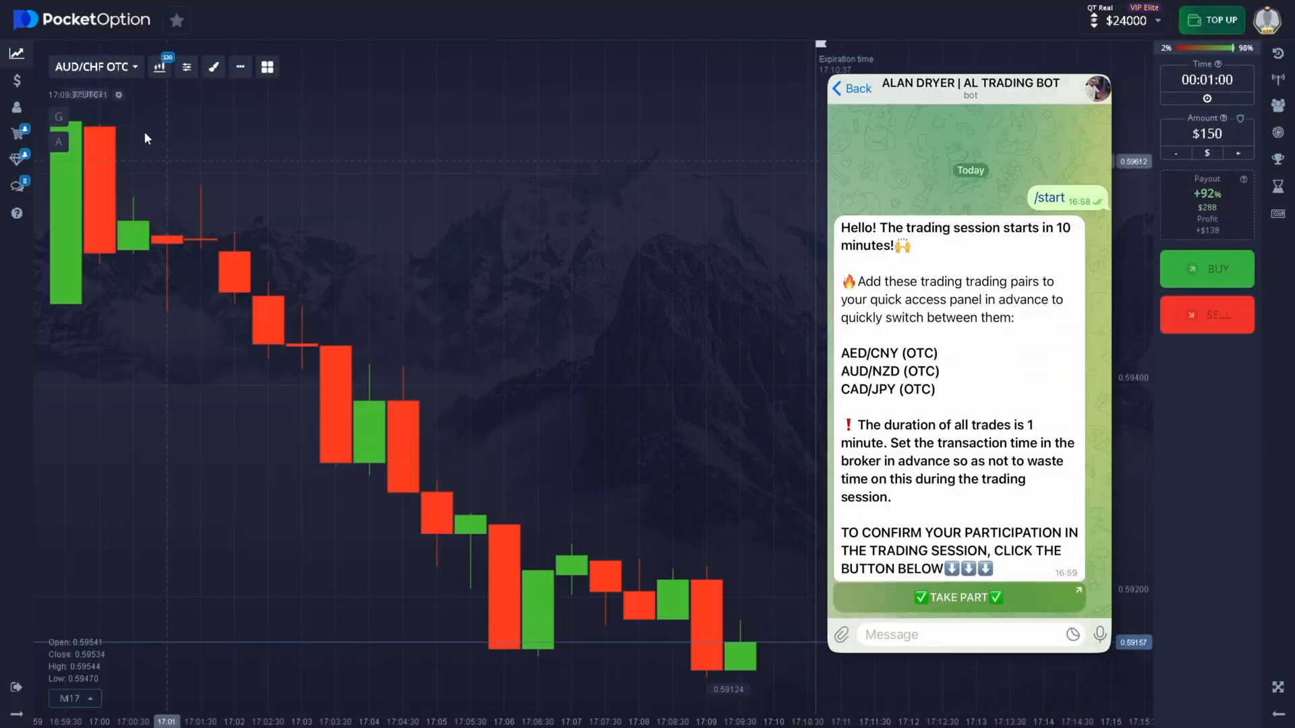
Open the asset dropdown to start pinning AED/CNY, AUD/NZD and CAD/JPY OTC.
click(91, 66)
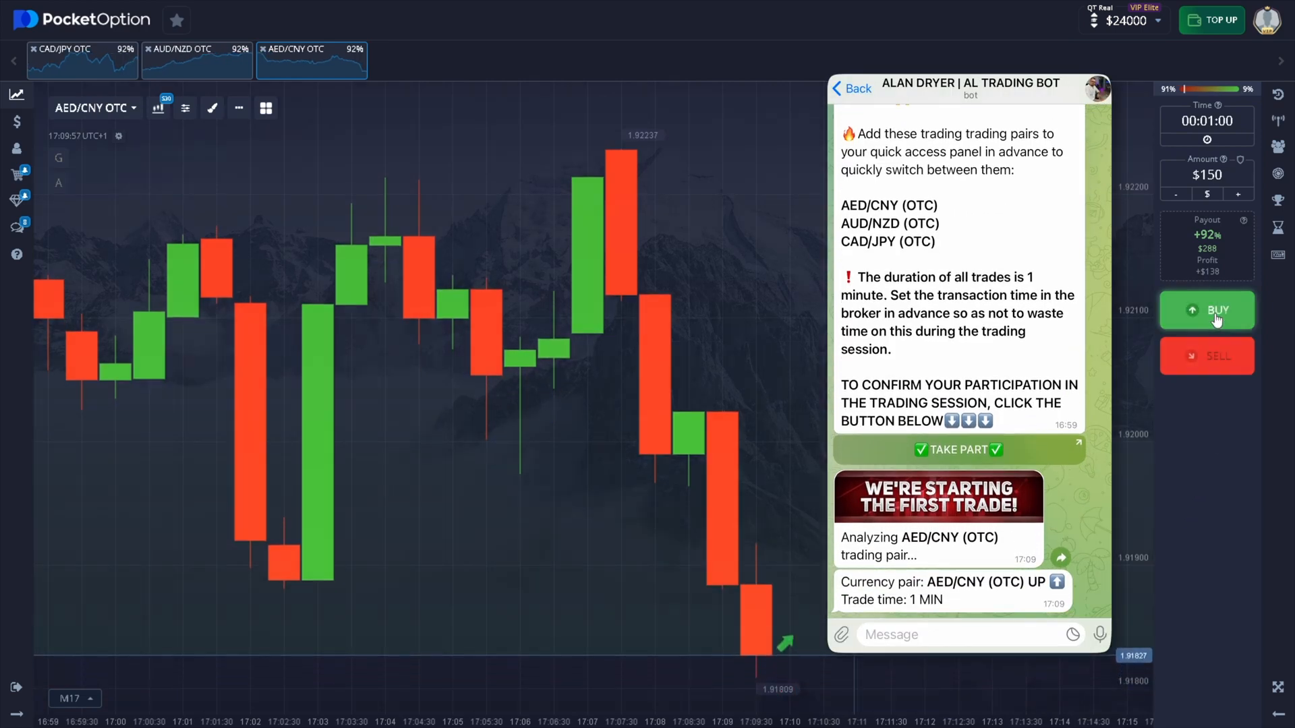
Buy a $150 one-minute upward trade on AED/CNY OTC.
click(1207, 310)
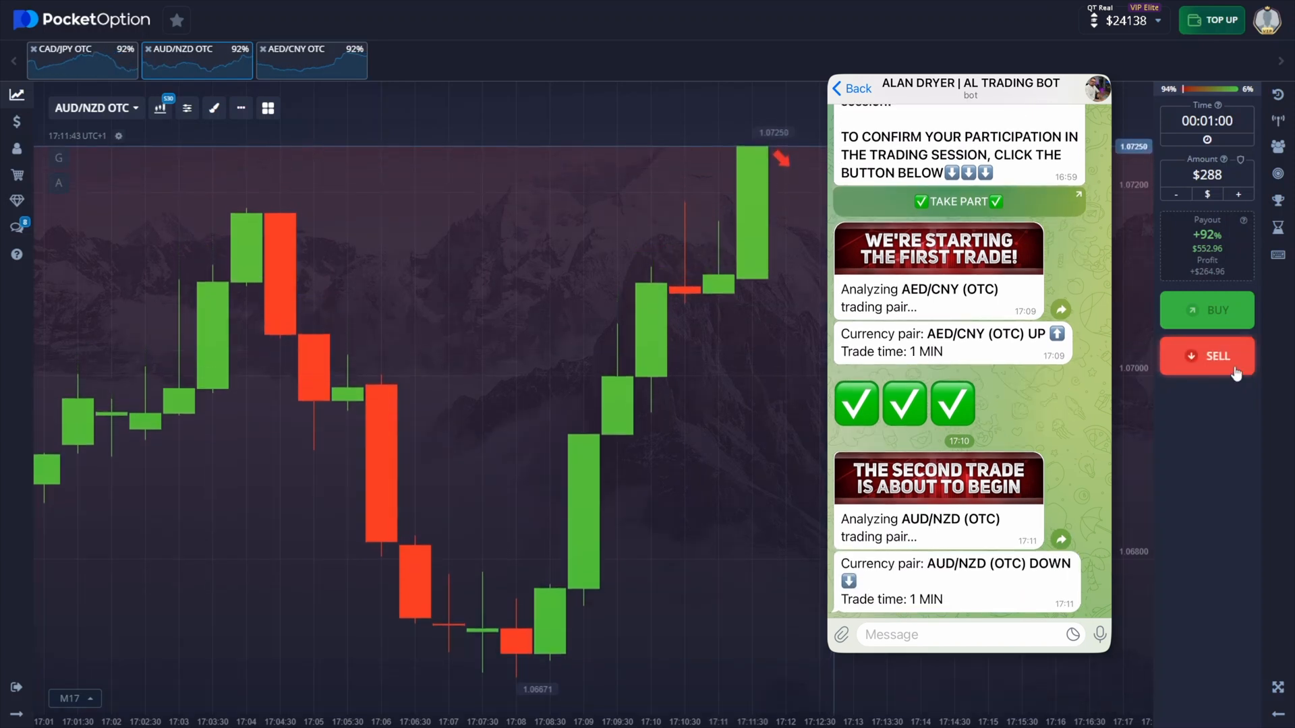
Sell a $288 one-minute downward trade on AUD/NZD OTC.
click(1207, 356)
text(552.96)
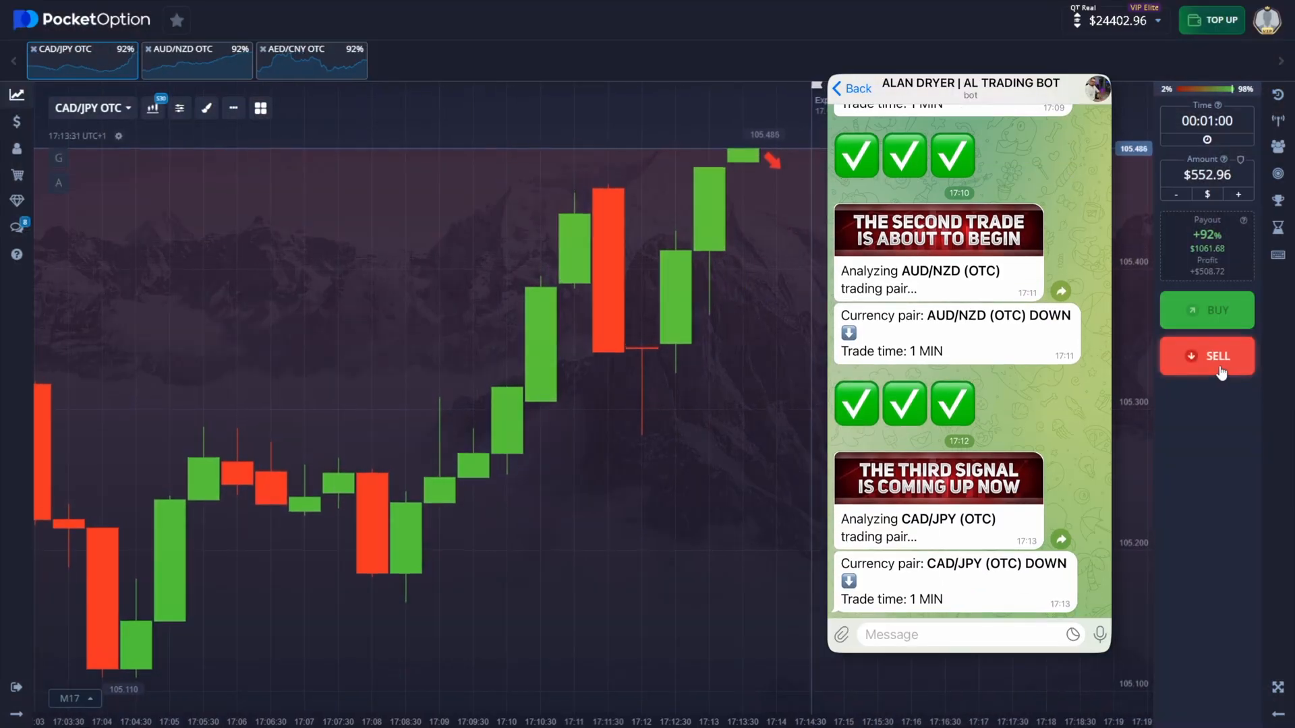
Sell a $552.96 one-minute downward trade on CAD/JPY OTC.
click(1206, 356)
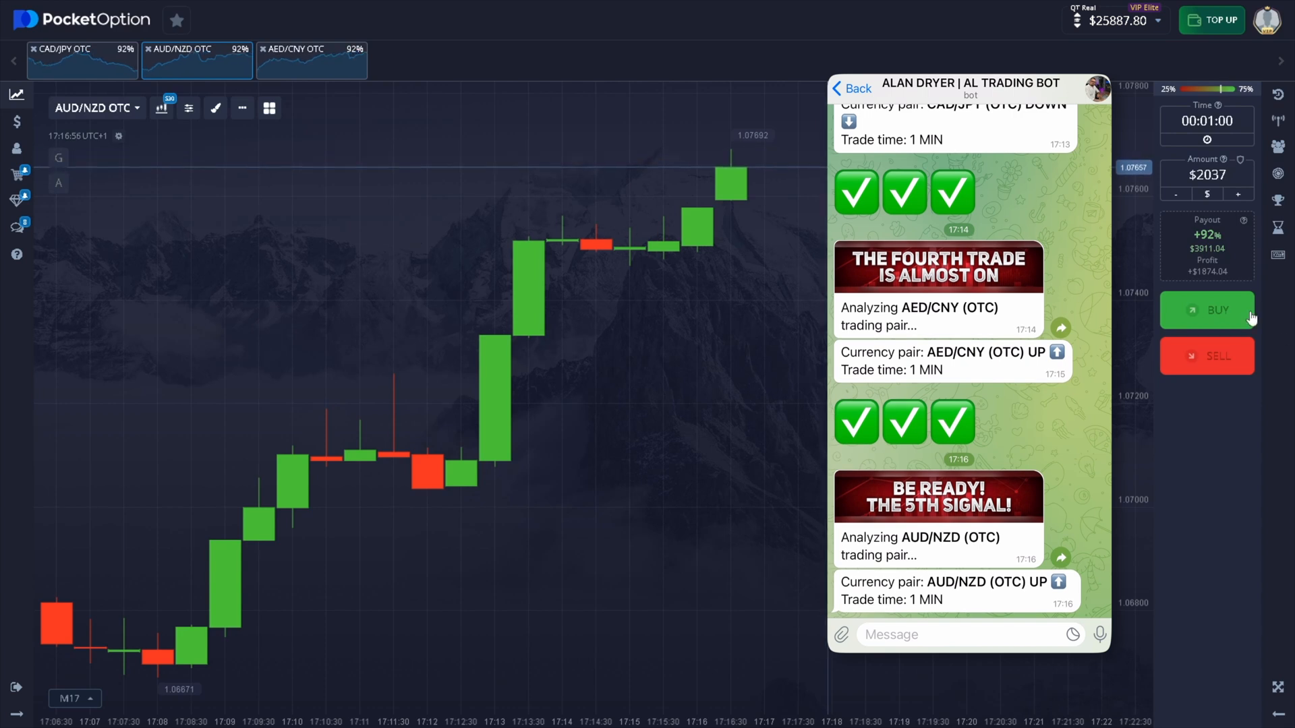
Buy a $2037 one-minute upward trade on AUD/NZD OTC.
click(1207, 310)
text($3000)
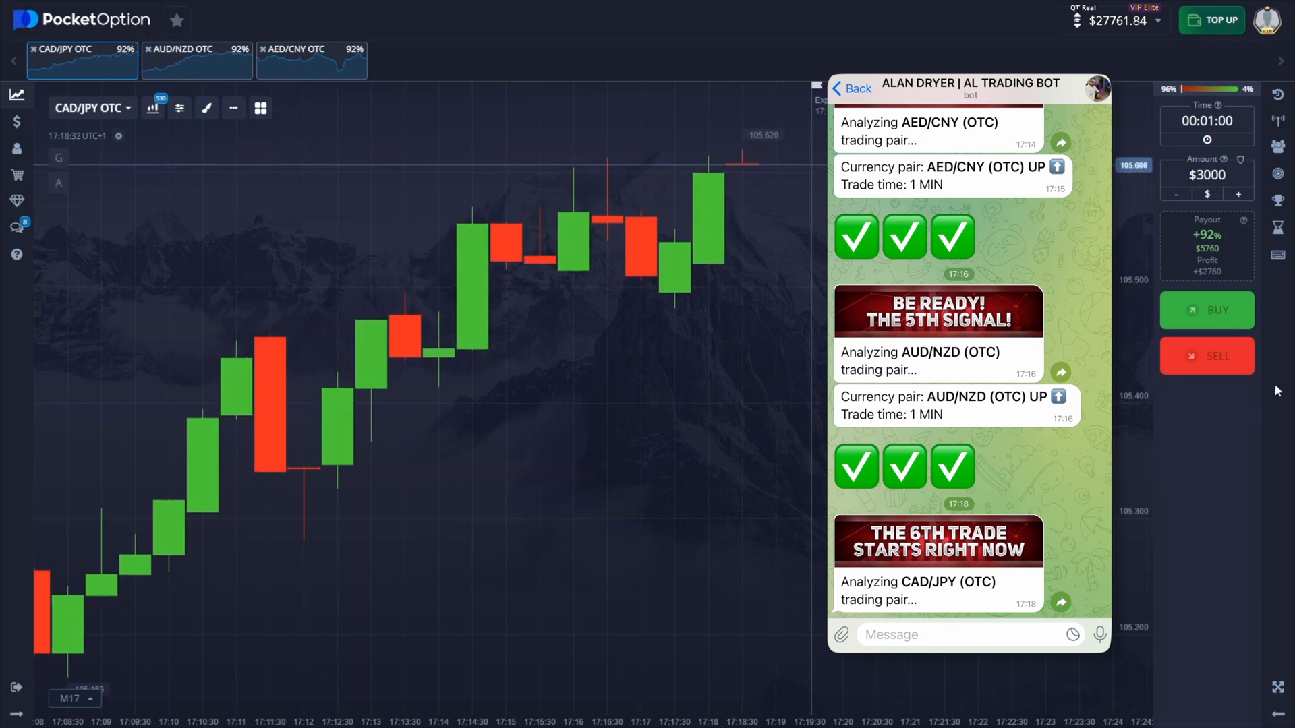
Read the sixth signal, then sell a $3000 one-minute down trade on CAD/JPY OTC.
scroll(down, 3)
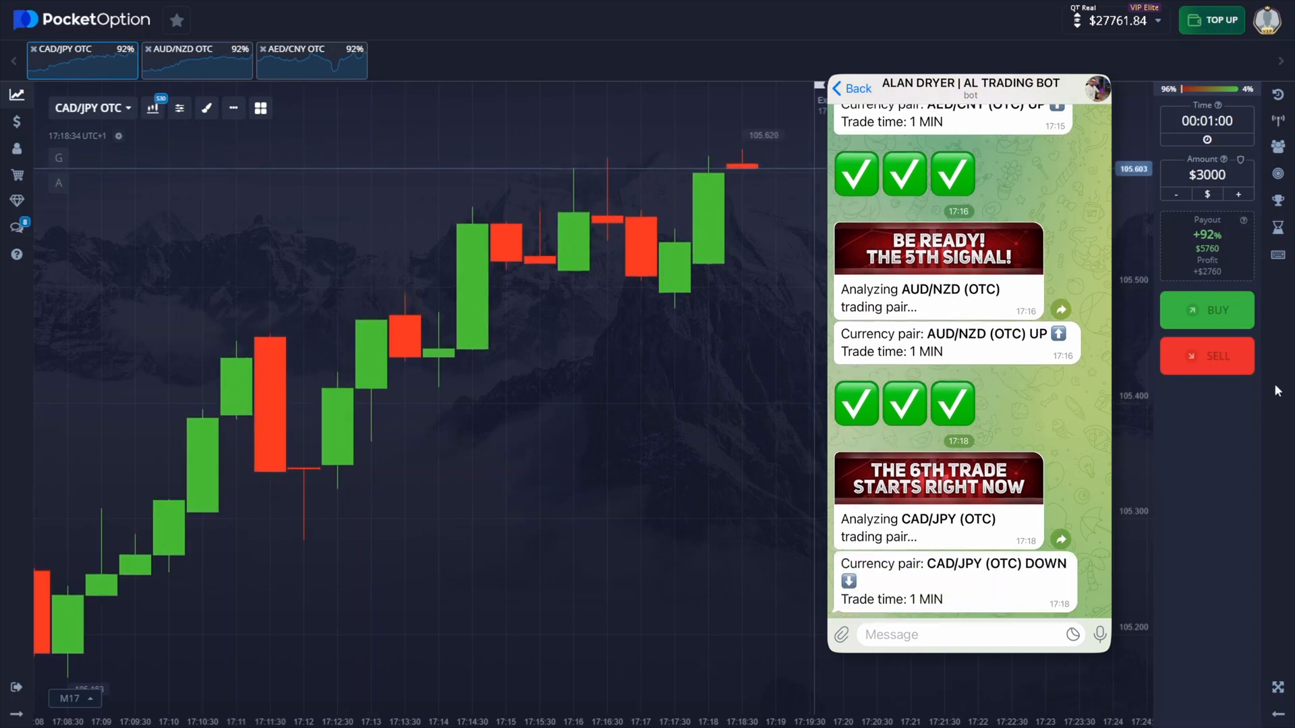
click(1207, 356)
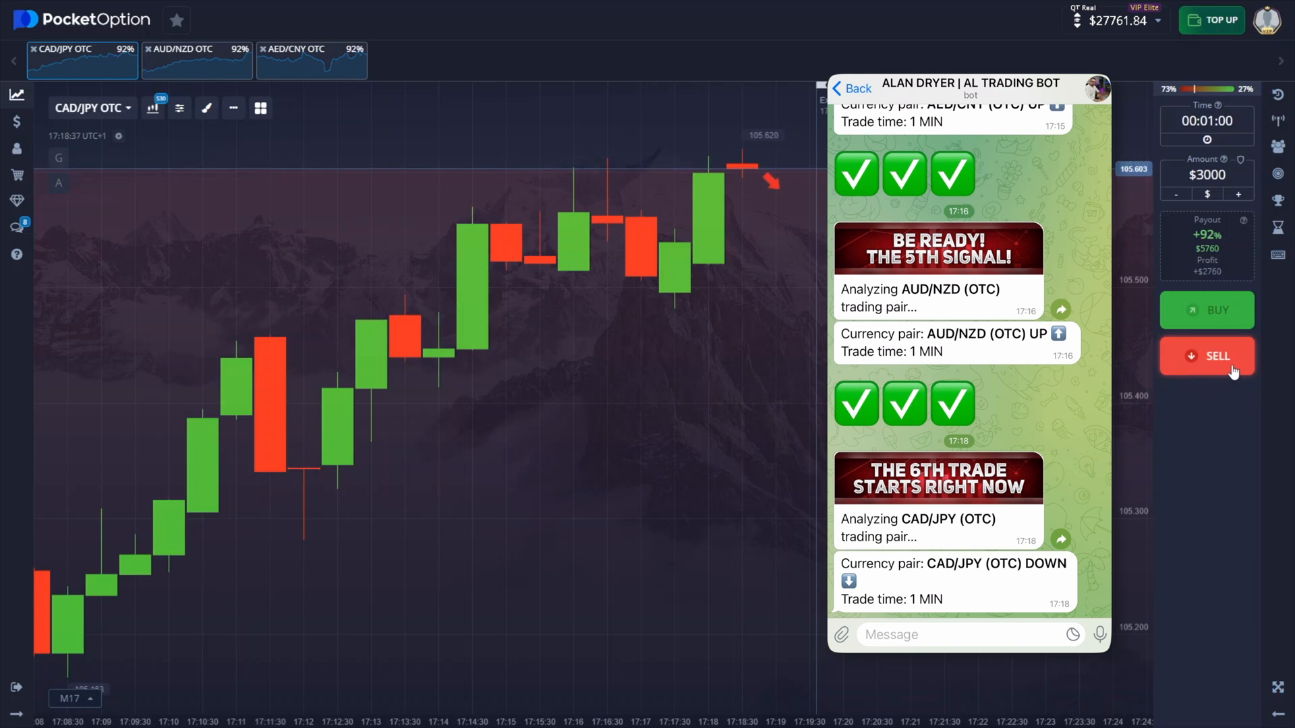
click(1207, 355)
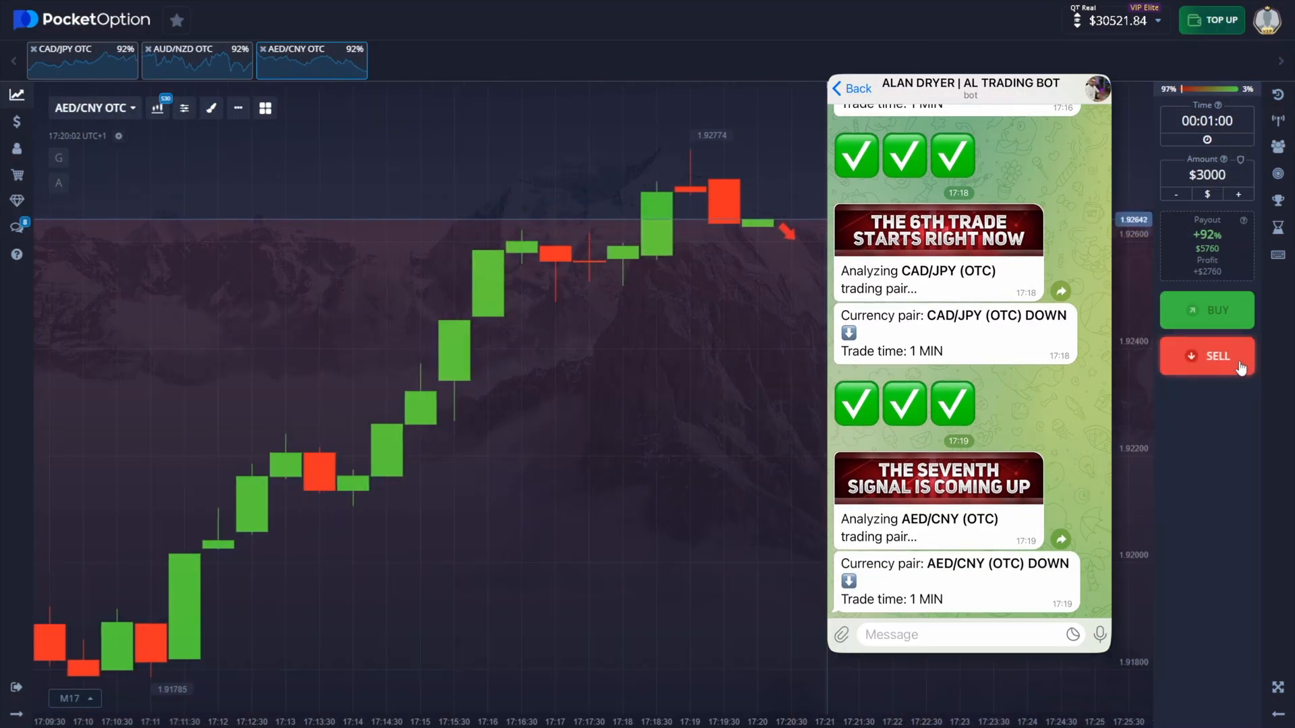
Sell a $3000 one-minute downward trade on AED/CNY OTC.
click(1205, 357)
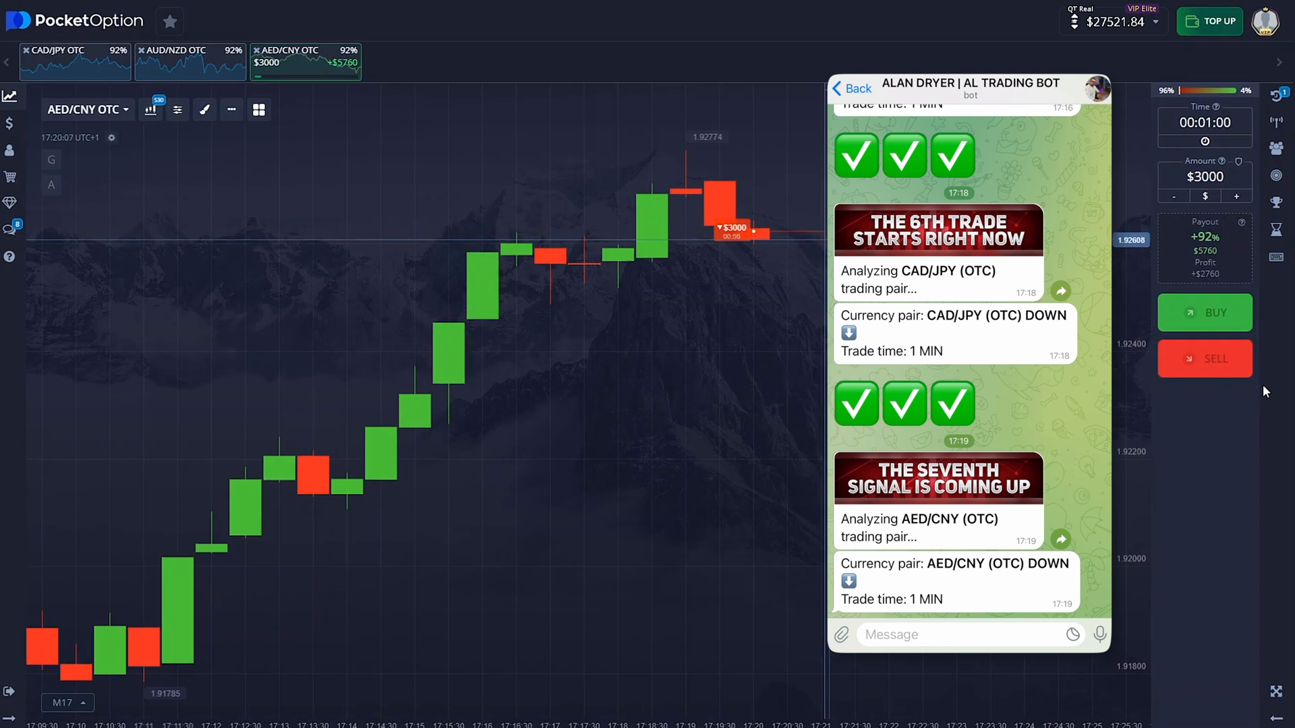